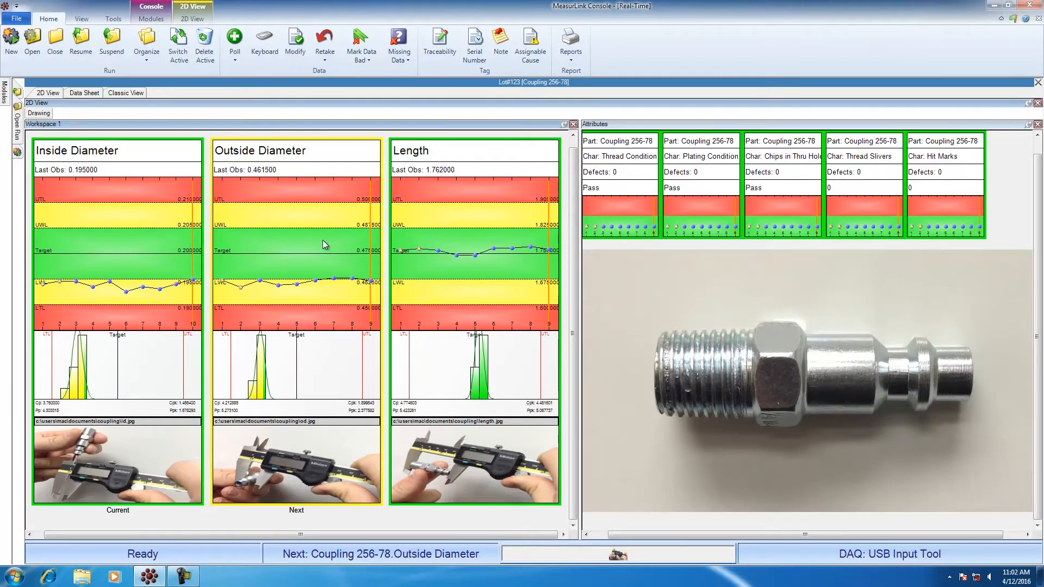
mouse_move(97, 176)
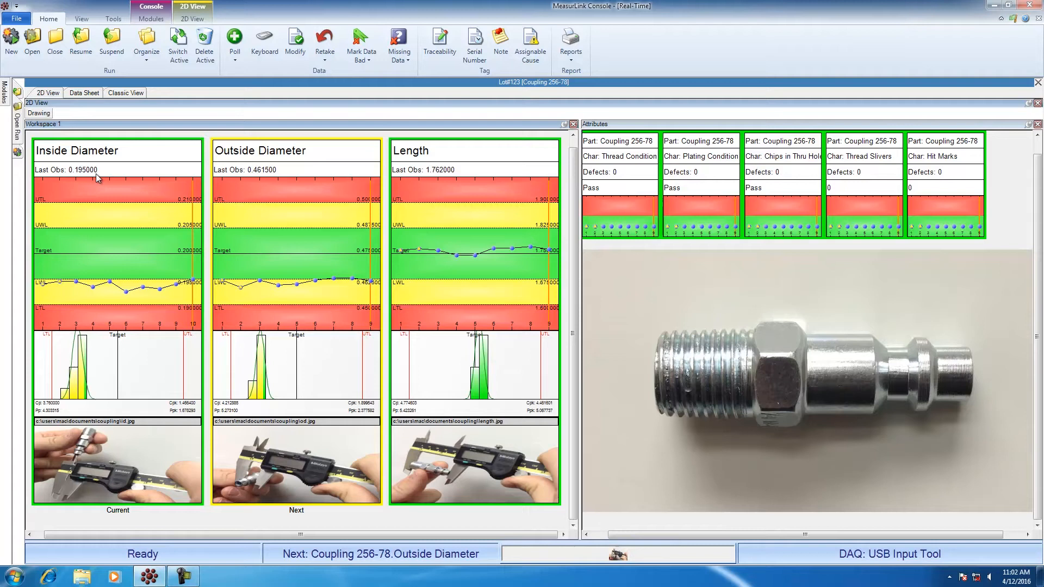
mouse_move(107, 154)
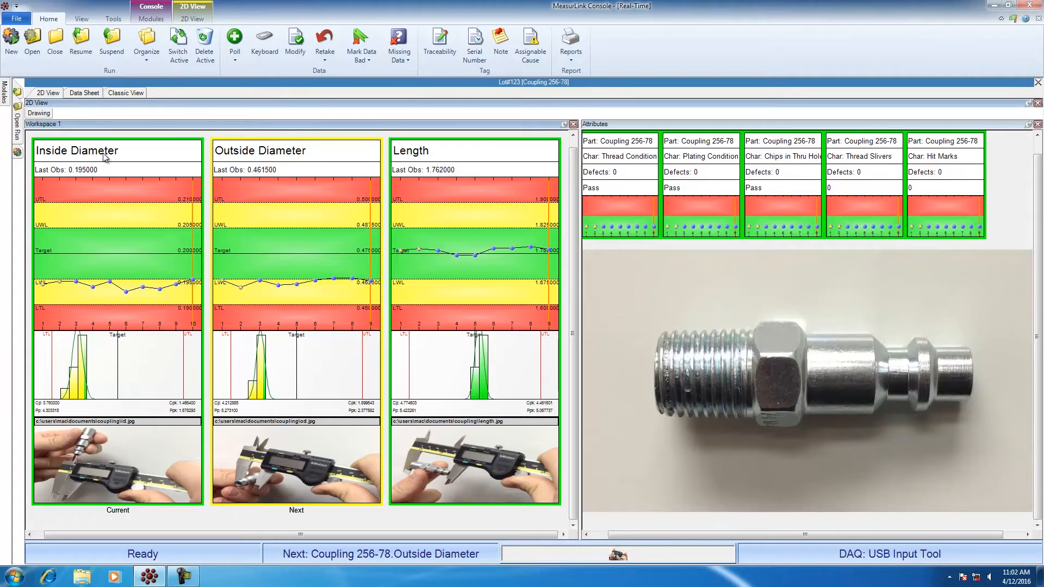
mouse_move(64, 186)
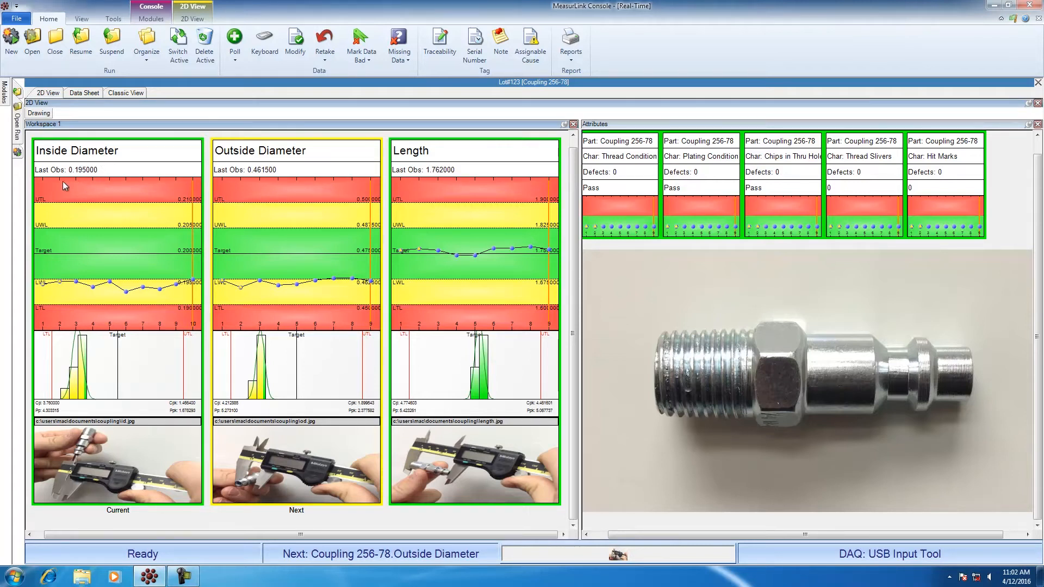
mouse_move(71, 181)
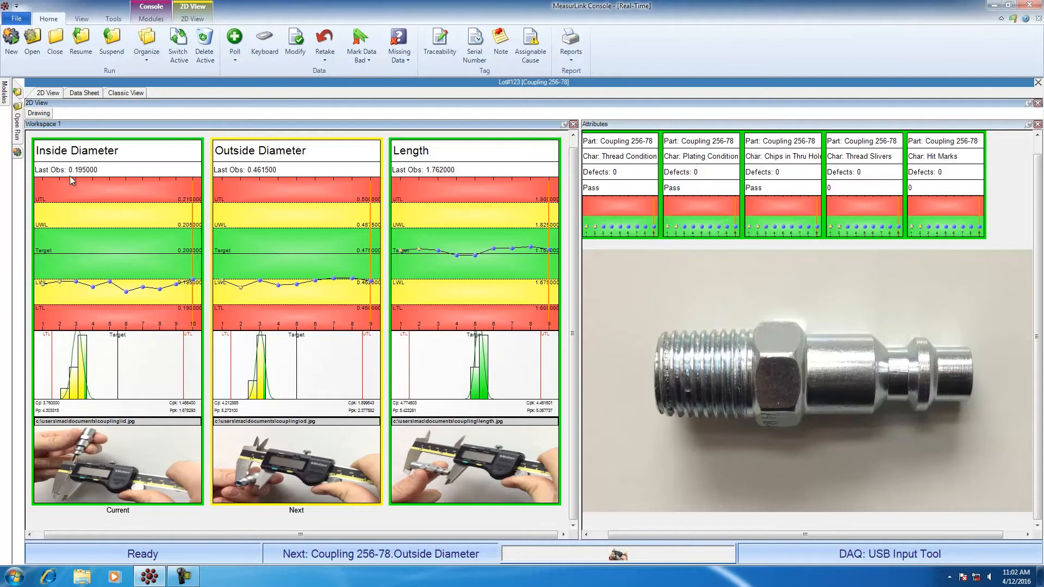
mouse_move(87, 178)
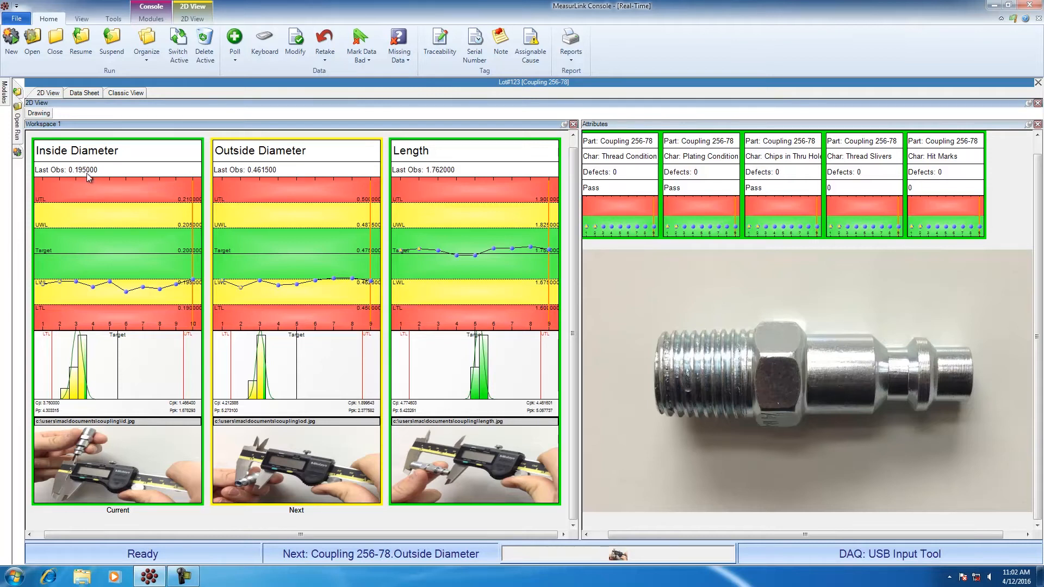
mouse_move(83, 297)
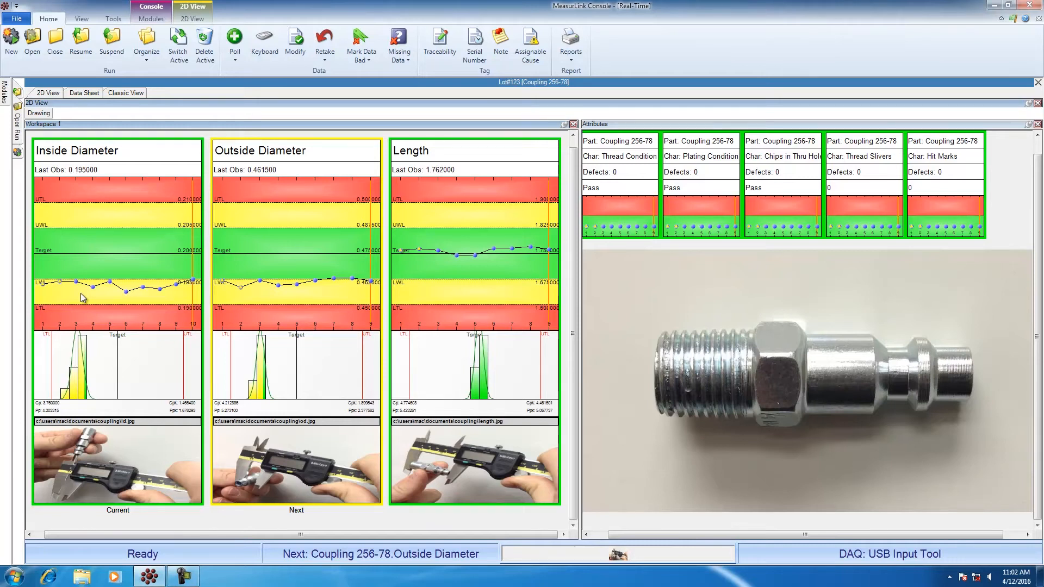
mouse_move(195, 281)
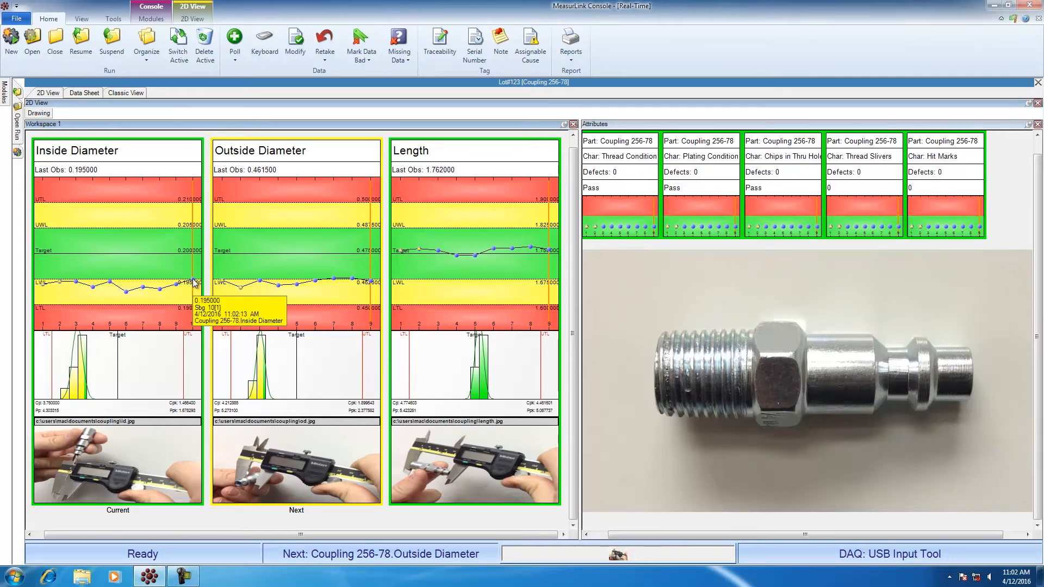
mouse_move(83, 383)
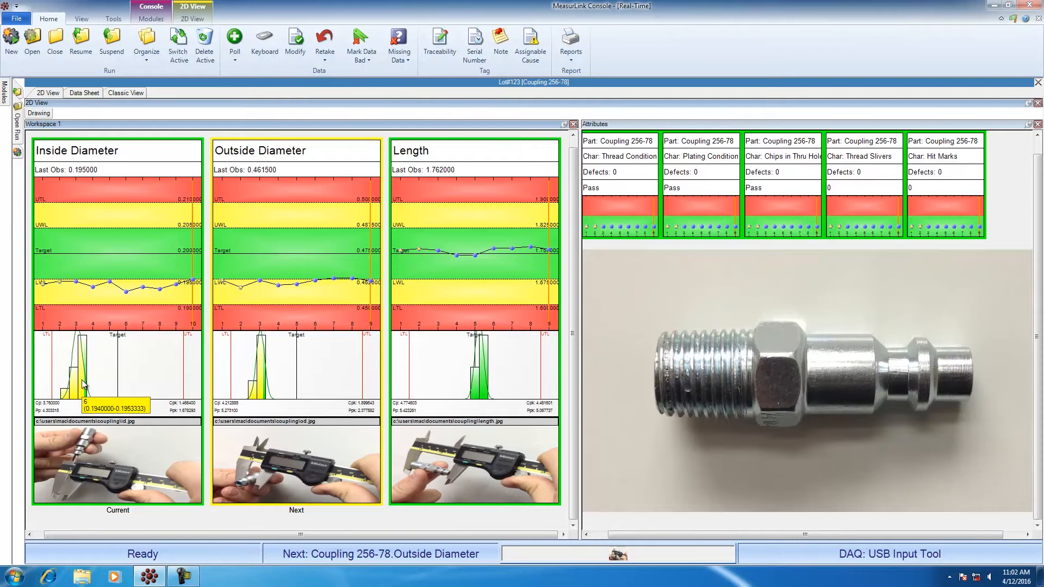
mouse_move(183, 409)
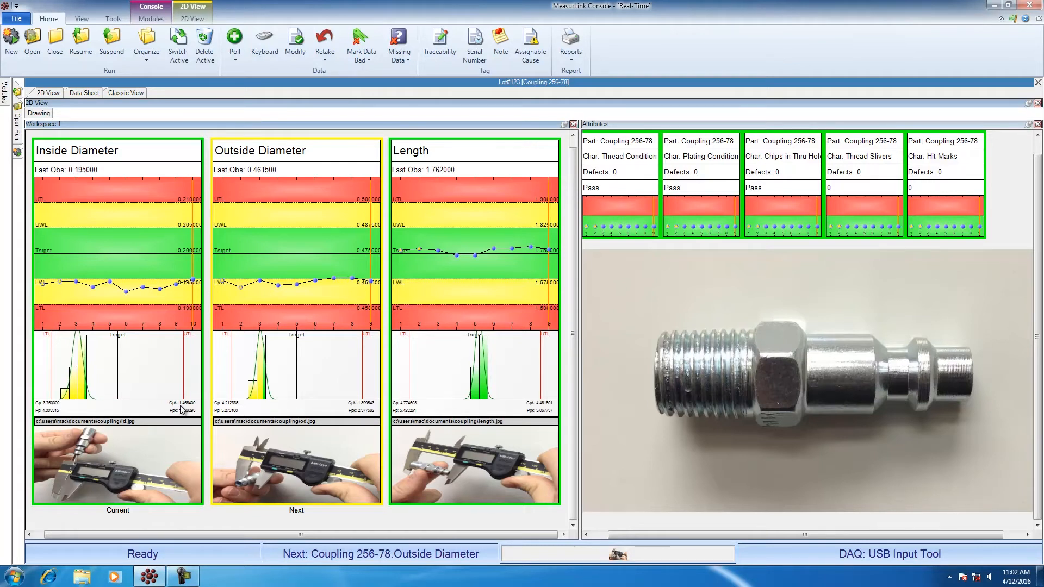
mouse_move(318, 518)
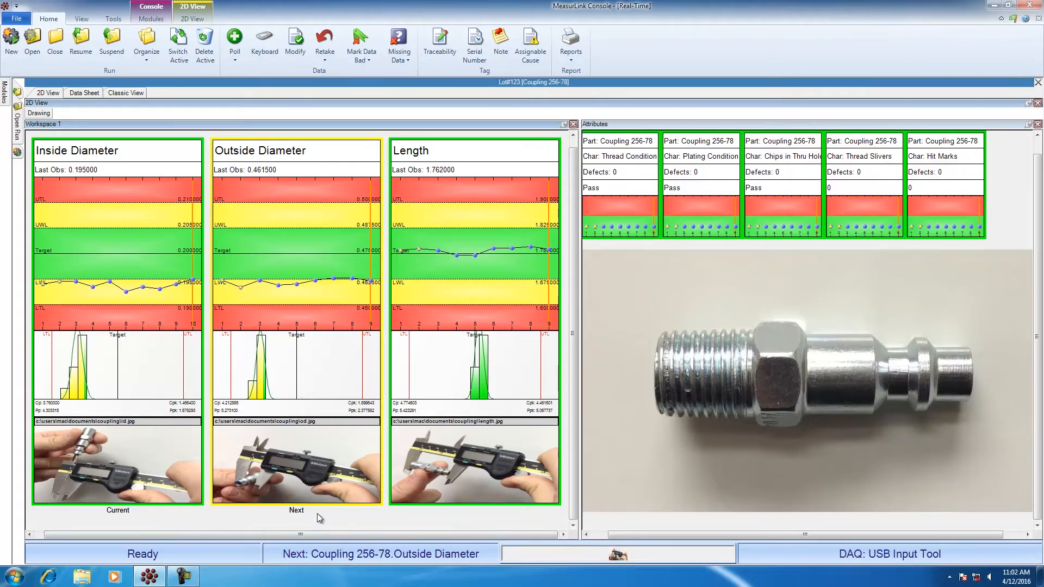
mouse_move(309, 516)
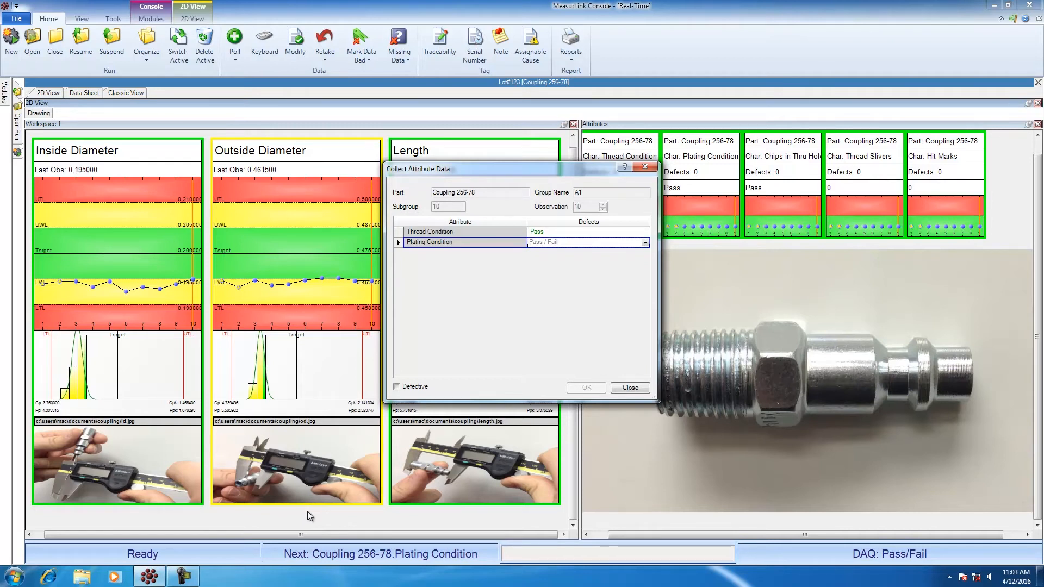
Step: Record part 10 plating condition as Pass and thread slivers as 0, then save
left_click(585, 242)
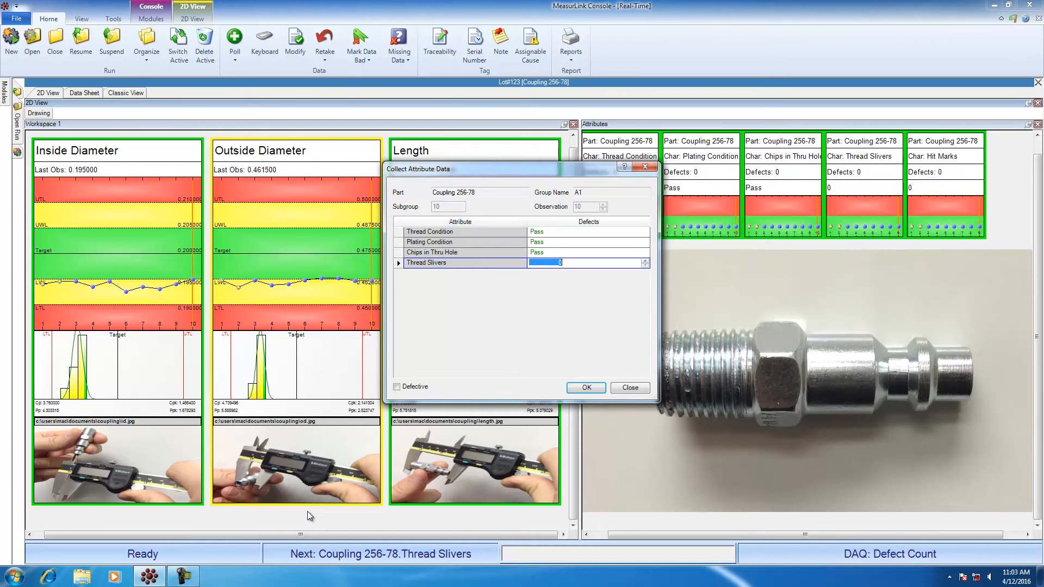
left_click(587, 262)
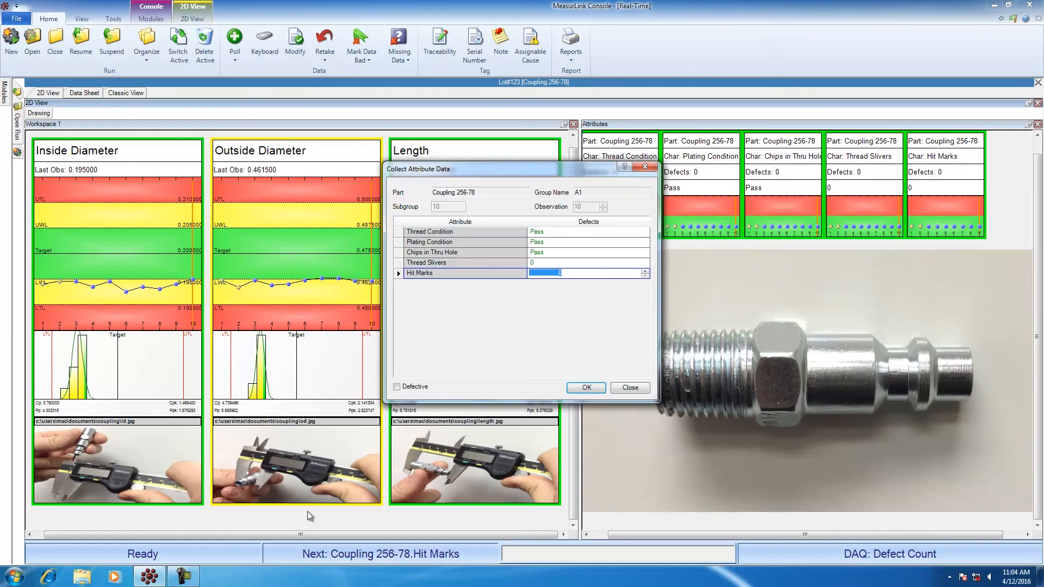
left_click(585, 388)
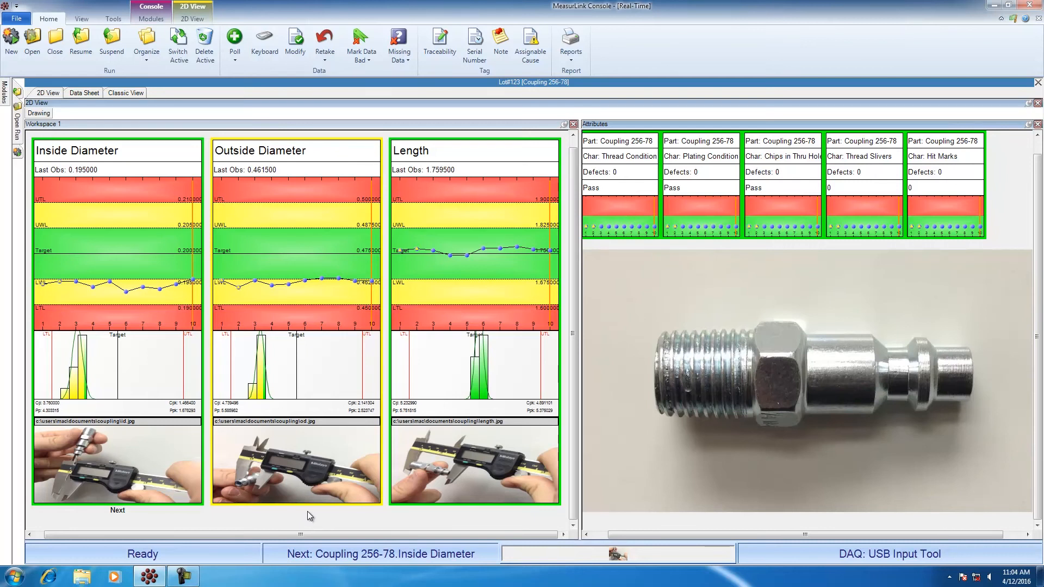
Step: Take part 11's inside and outside diameter readings and mark thread condition Pass
left_click(118, 510)
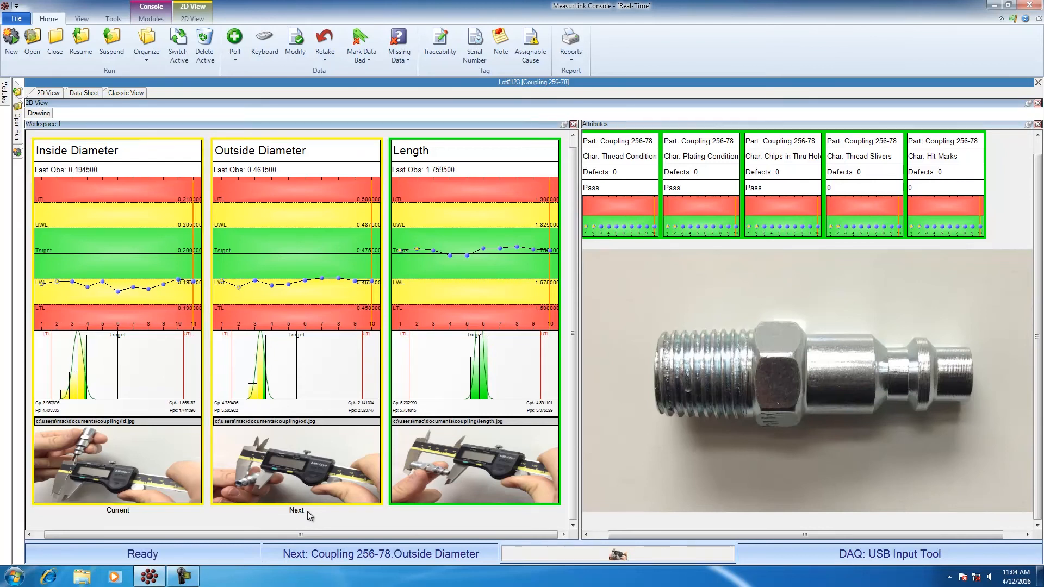
left_click(297, 510)
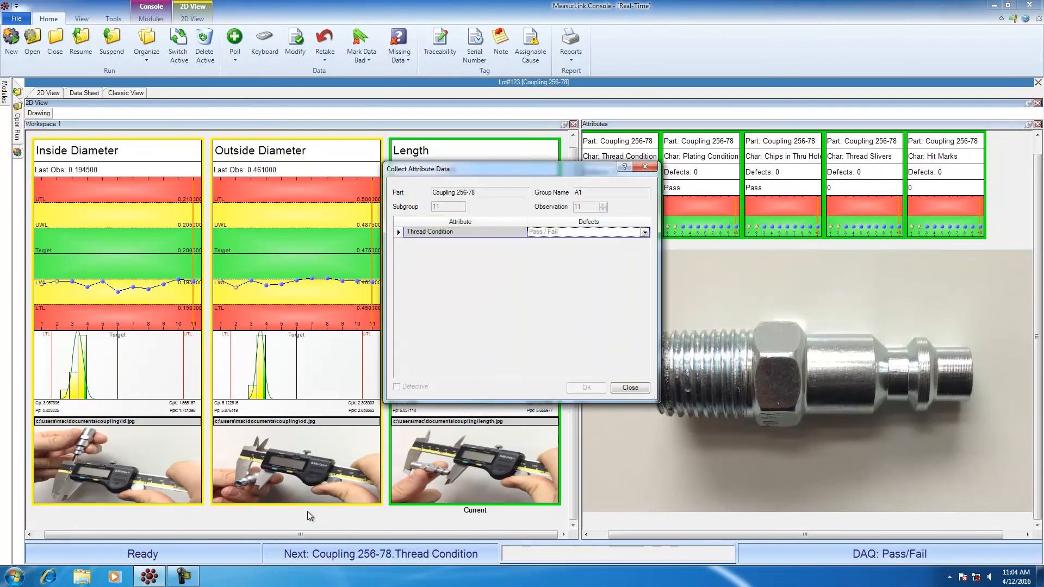
left_click(587, 232)
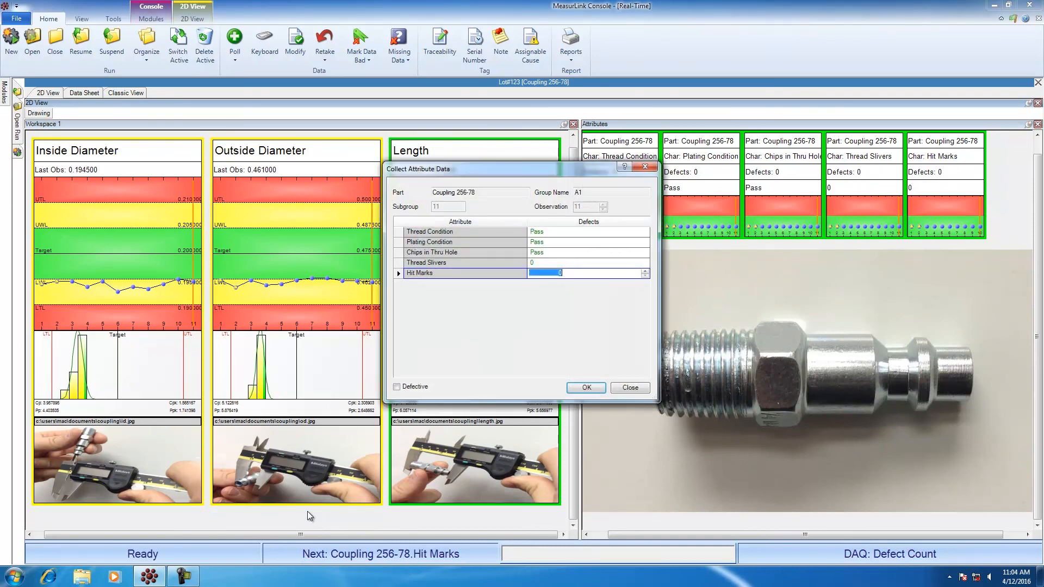
Step: Save part 11's attribute results in Collect Attribute Data
left_click(584, 388)
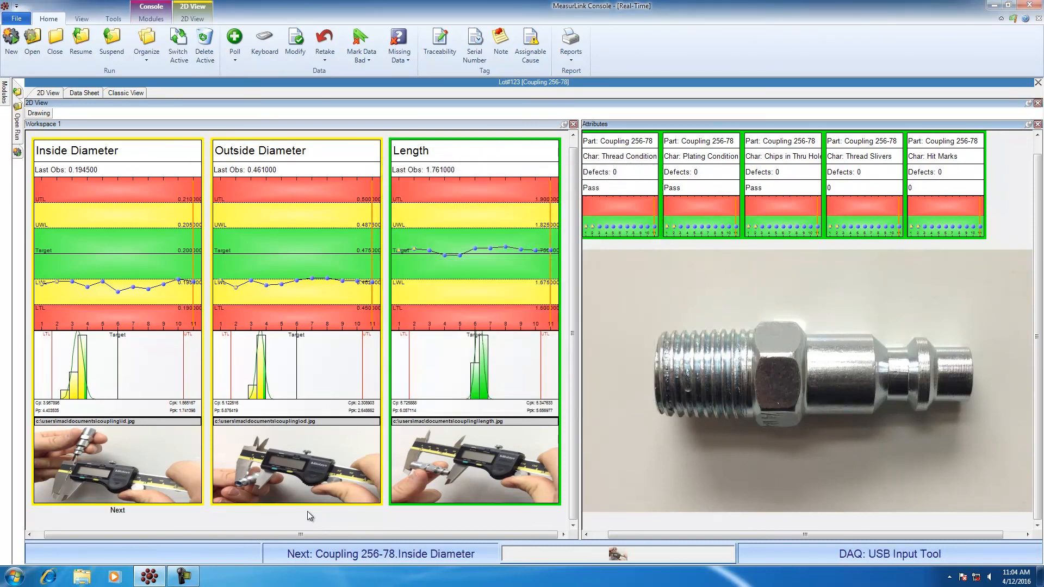